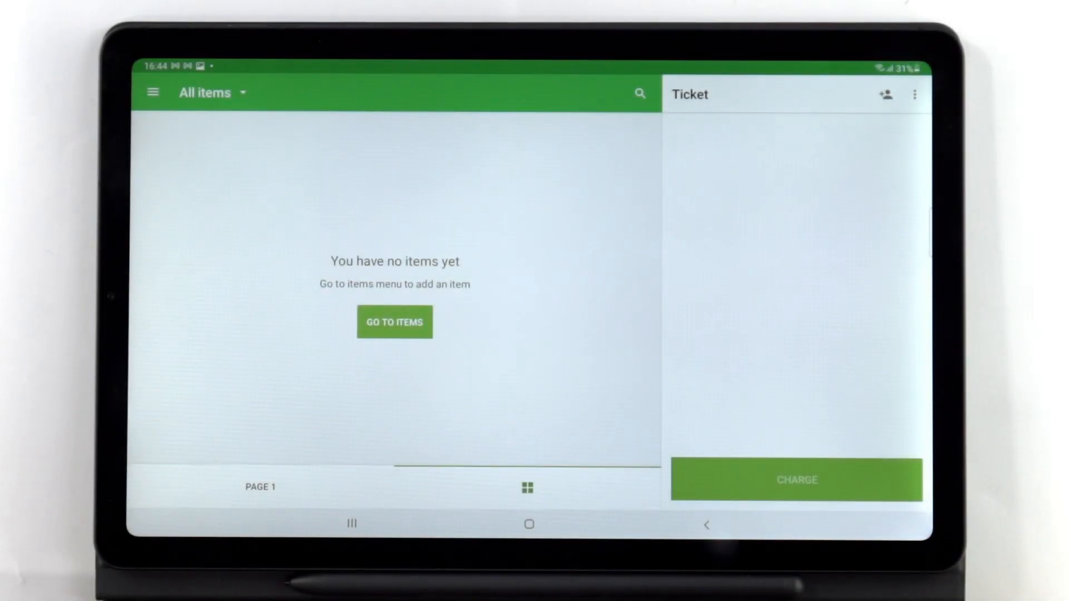
Open the Items section from the register's main menu; the item list is empty
{"action": "left_click", "coordinate": [153, 93]}
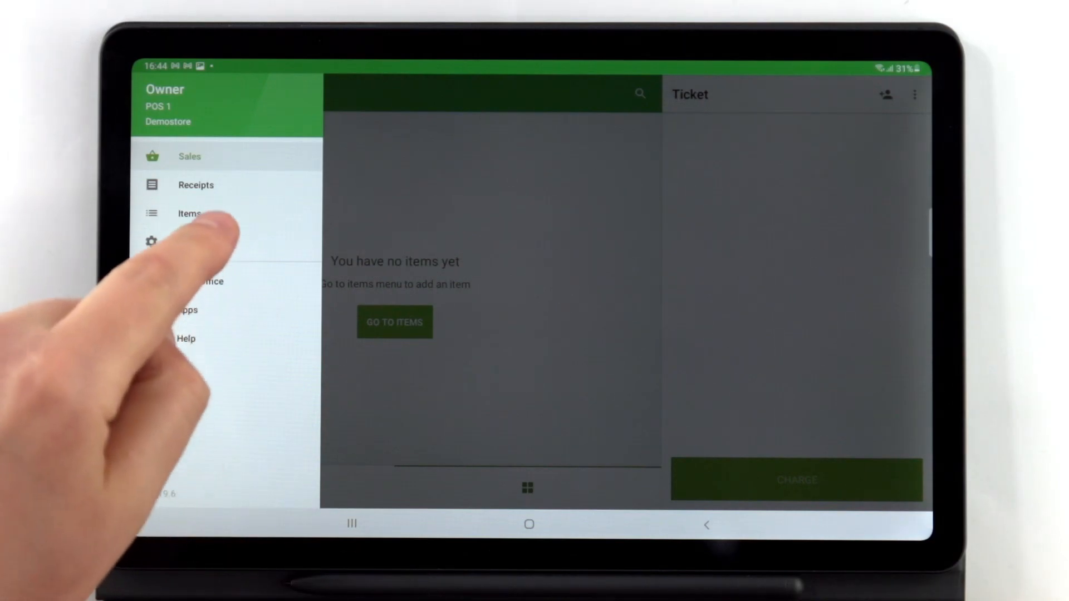
{"action": "left_click", "coordinate": [189, 214]}
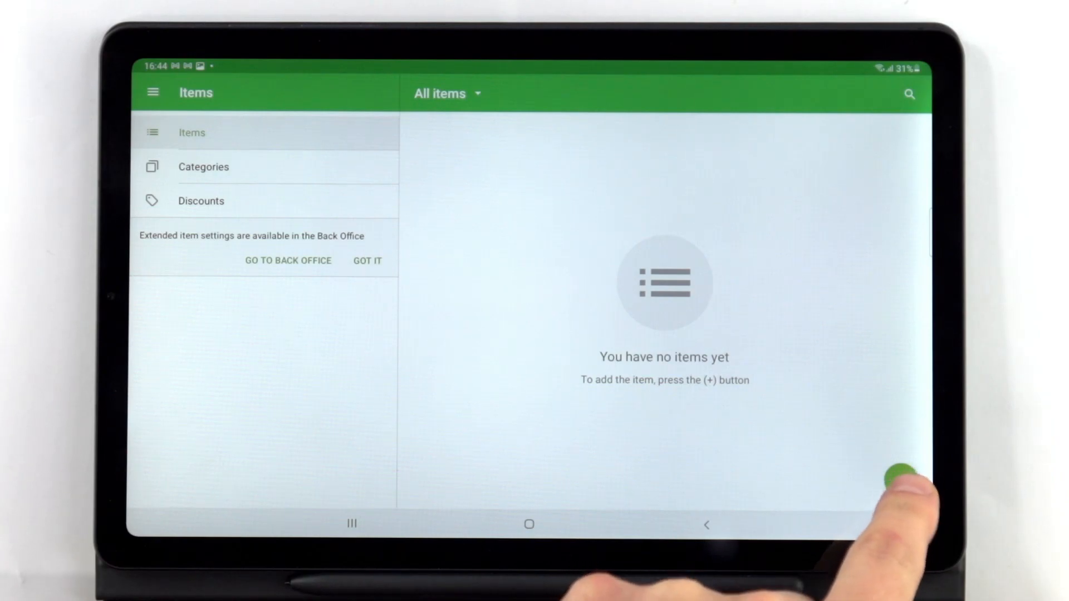
Create a Sandwich item, price 7.99, cost 4.80, red tile, save it and go to Categories
{"action": "left_click", "coordinate": [898, 470]}
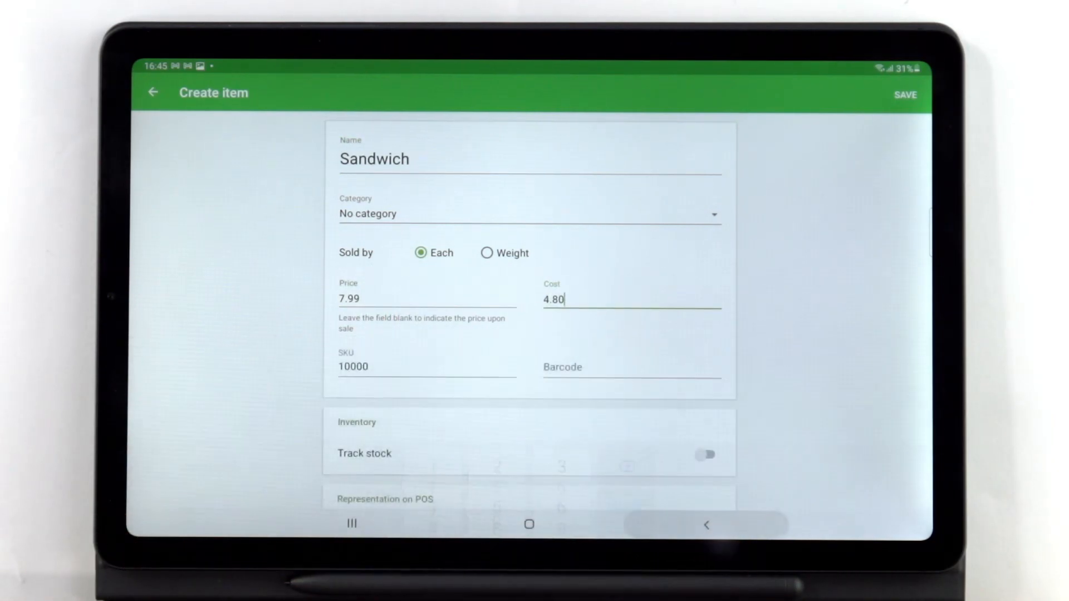
{"action": "left_click", "coordinate": [423, 366]}
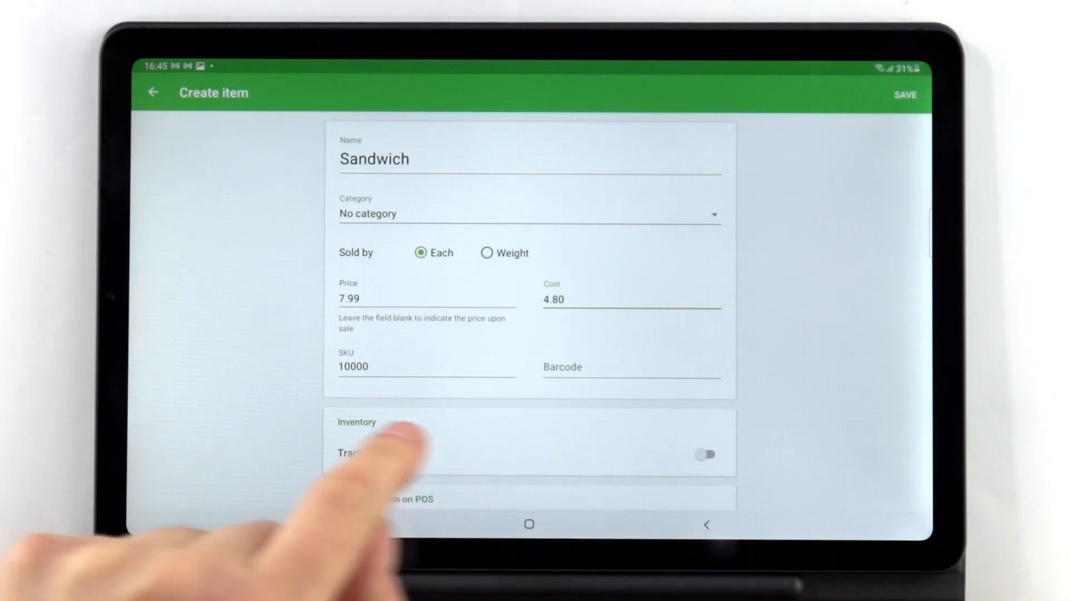
{"action": "scroll", "scroll_direction": "down", "scroll_amount": 3}
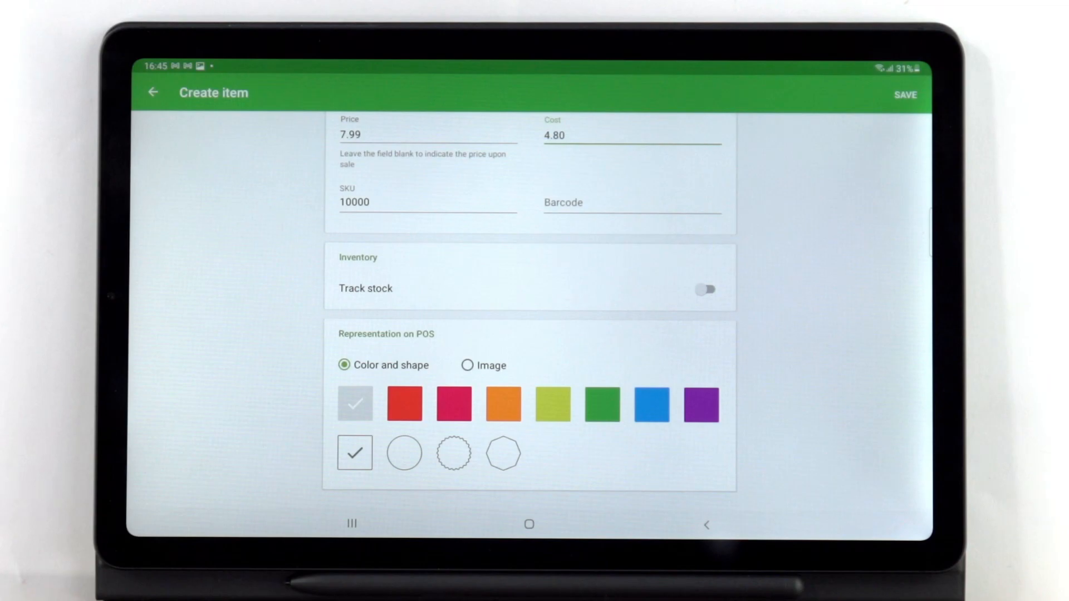
{"action": "left_click", "coordinate": [403, 403]}
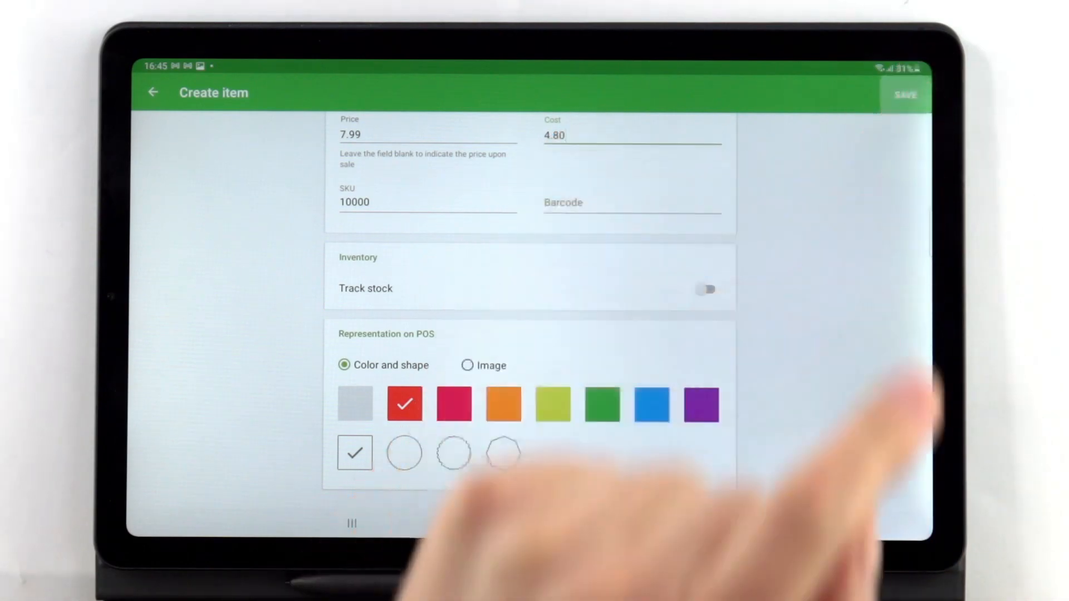
{"action": "left_click", "coordinate": [903, 93]}
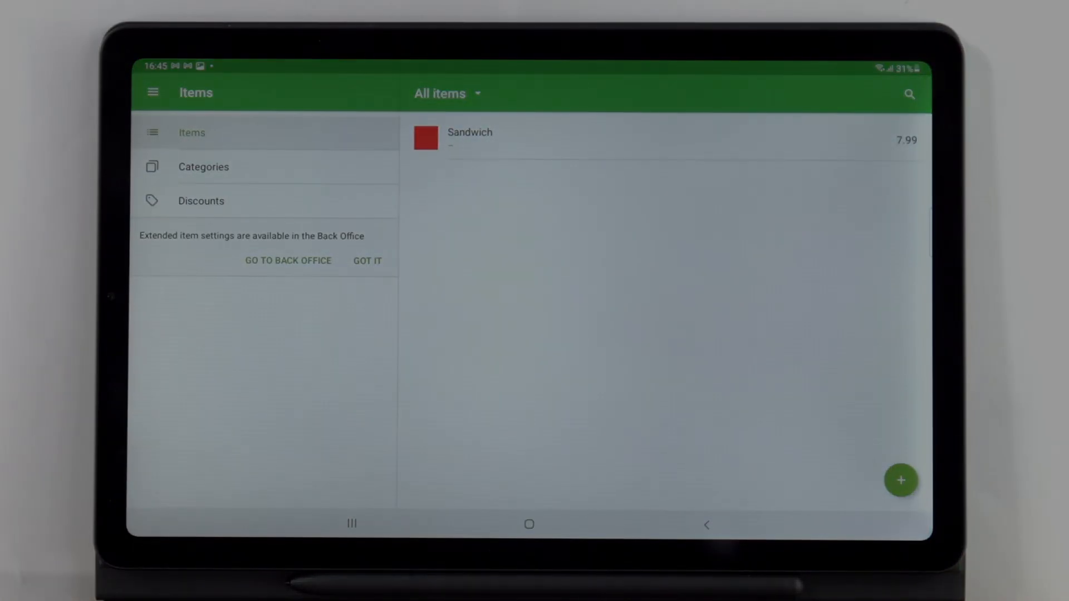
{"action": "left_click", "coordinate": [202, 165]}
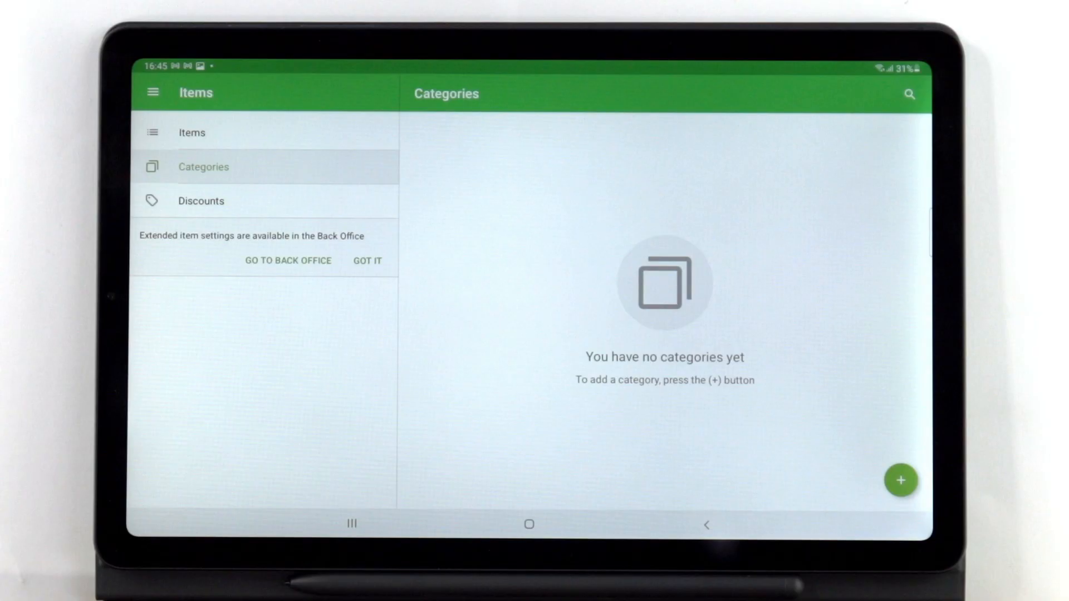
From Categories, start a new category so the blank name-and-colour form shows
{"action": "left_click", "coordinate": [899, 481]}
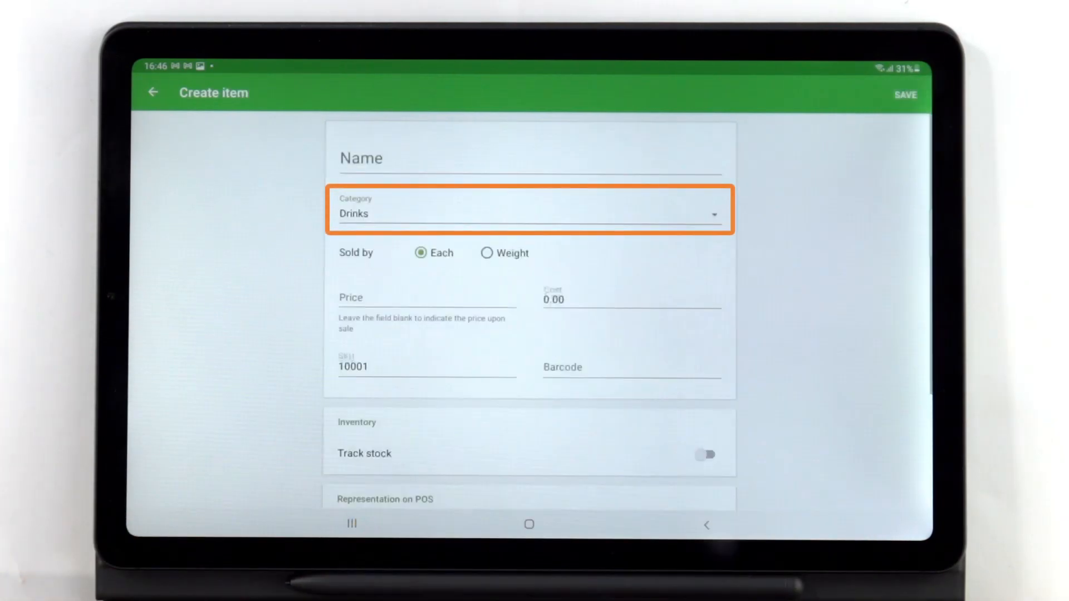
{"action": "left_click", "coordinate": [153, 93]}
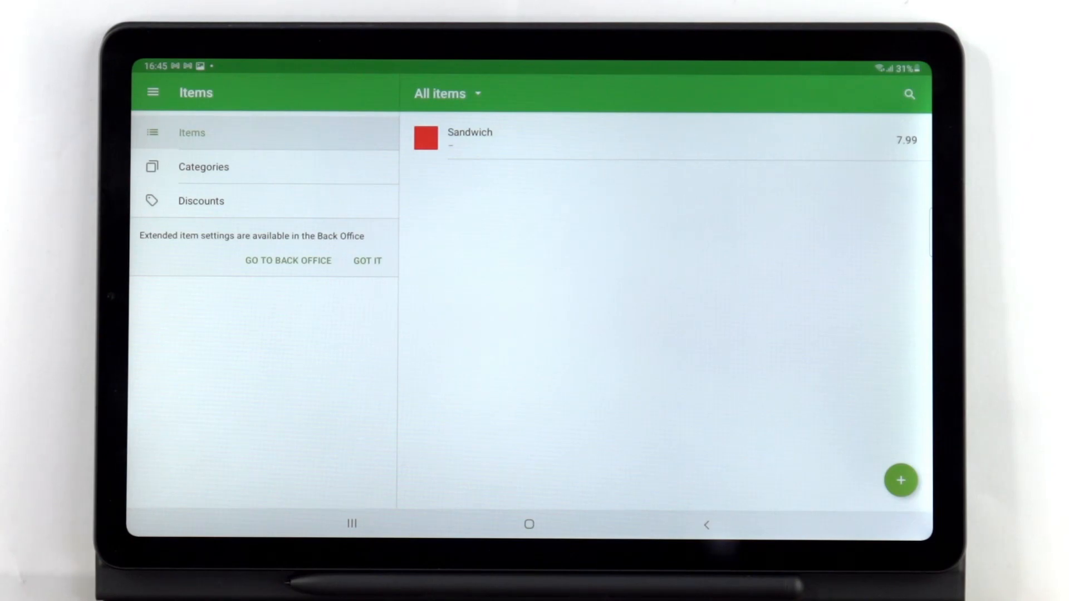
{"action": "left_click", "coordinate": [202, 166]}
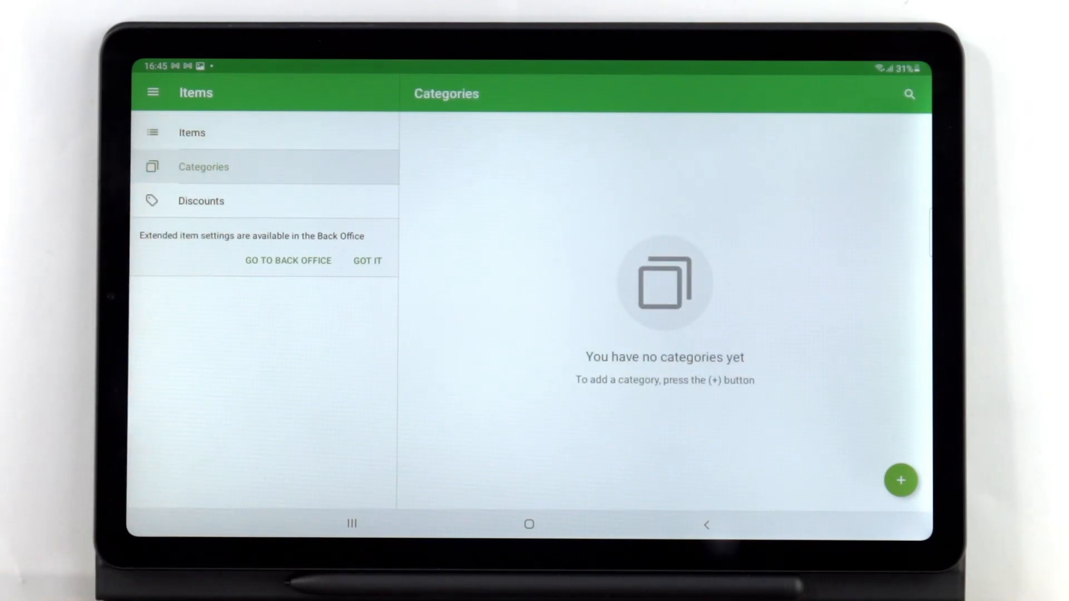
{"action": "left_click", "coordinate": [901, 479]}
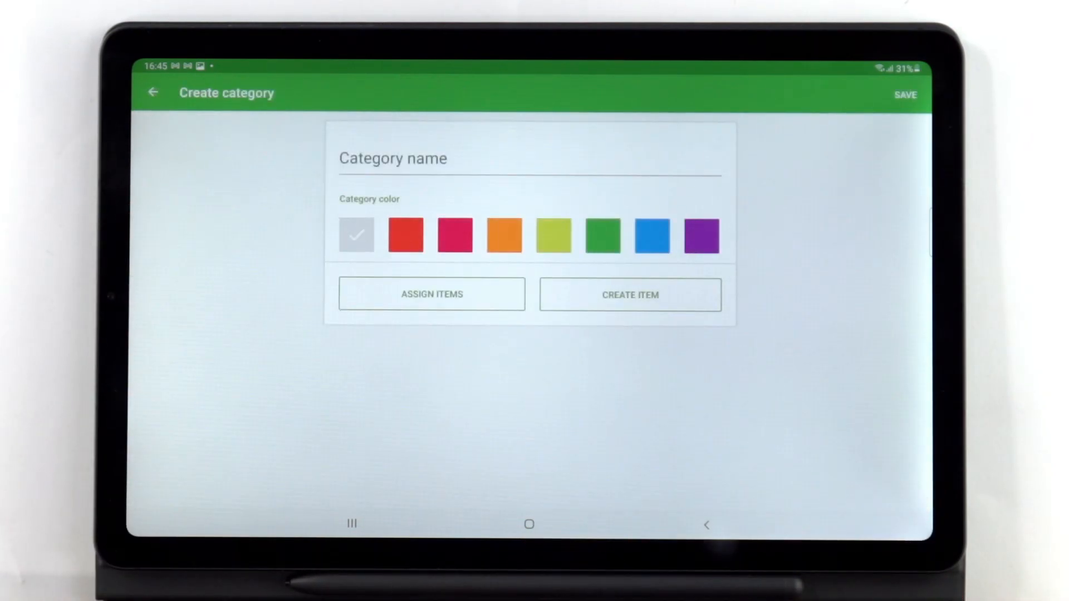
Name the category 'Meals', colour it orange and save it
{"action": "left_click", "coordinate": [478, 158]}
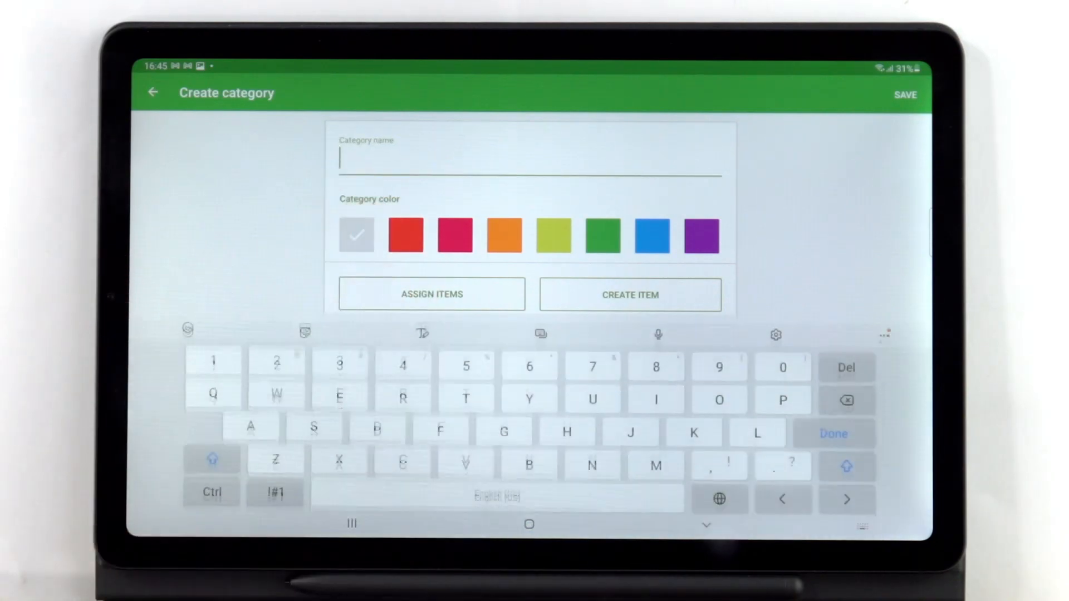
{"action": "type", "text": "Meals"}
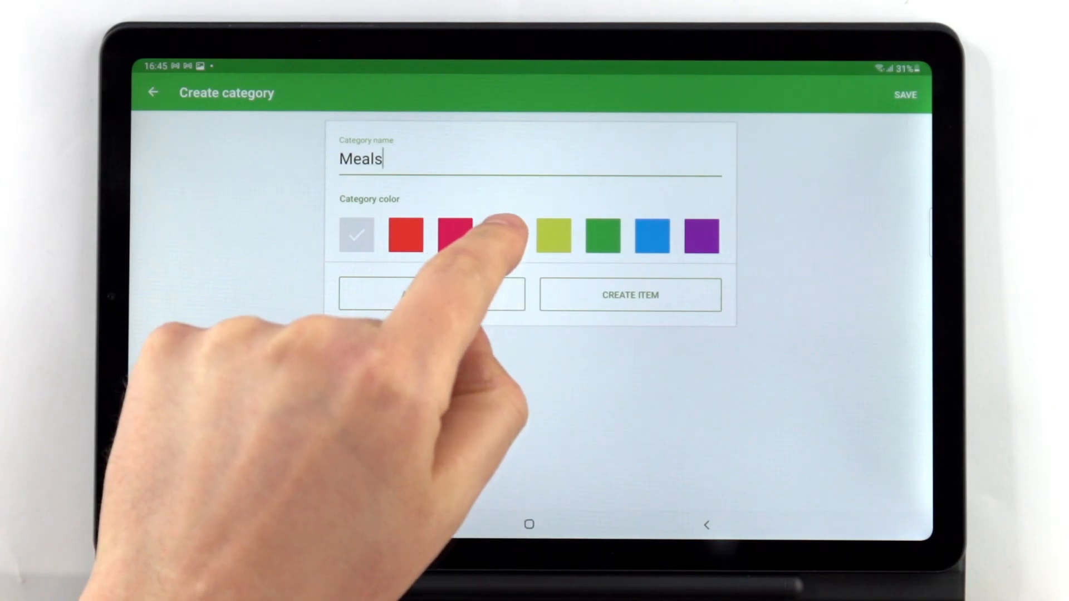
{"action": "left_click", "coordinate": [503, 235]}
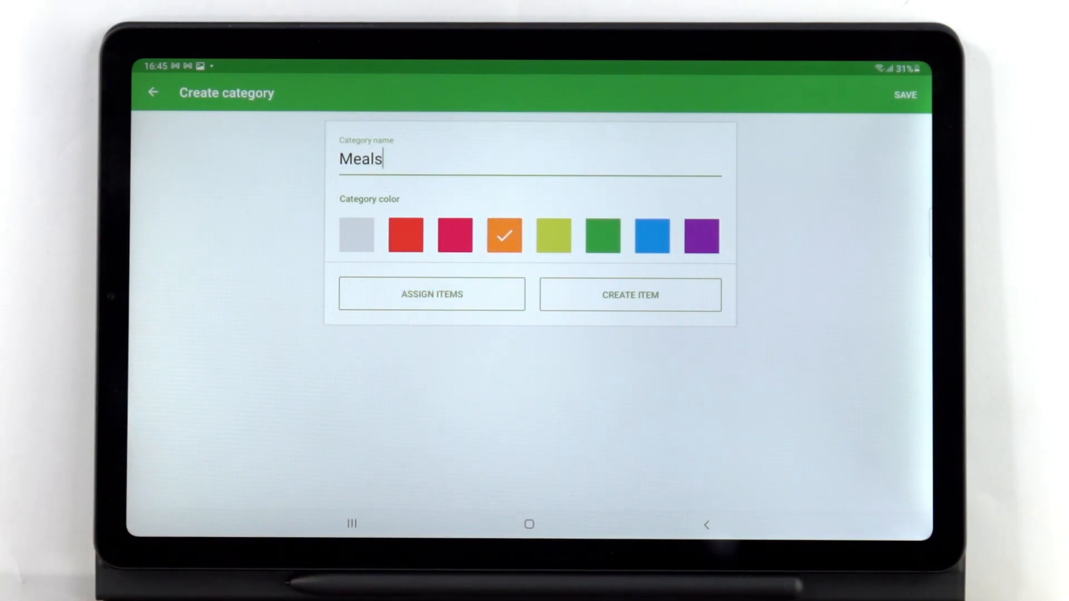
{"action": "left_click", "coordinate": [432, 294]}
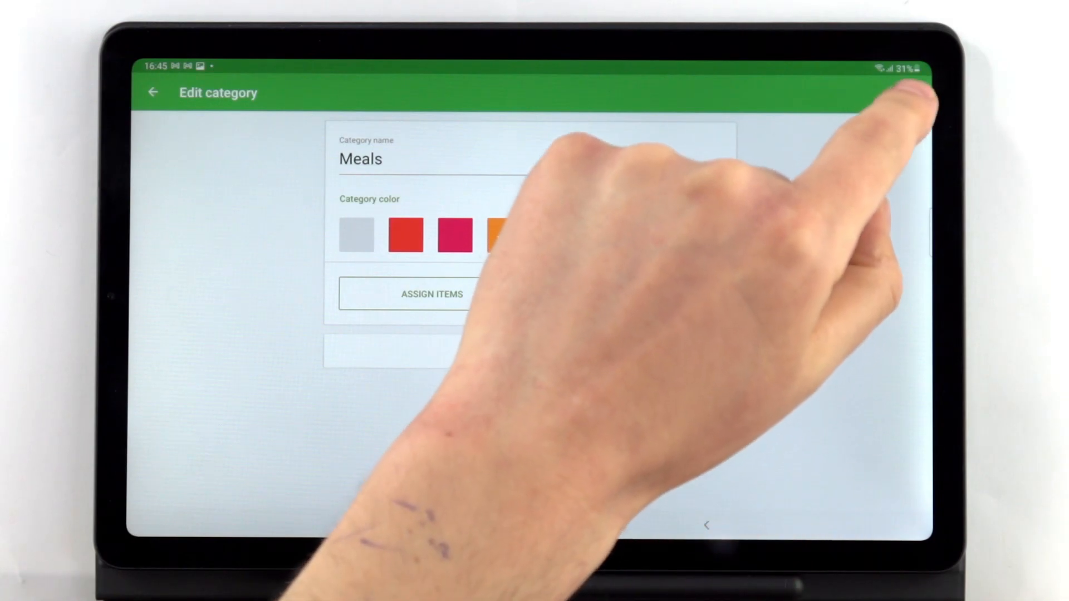
{"action": "left_click", "coordinate": [153, 92]}
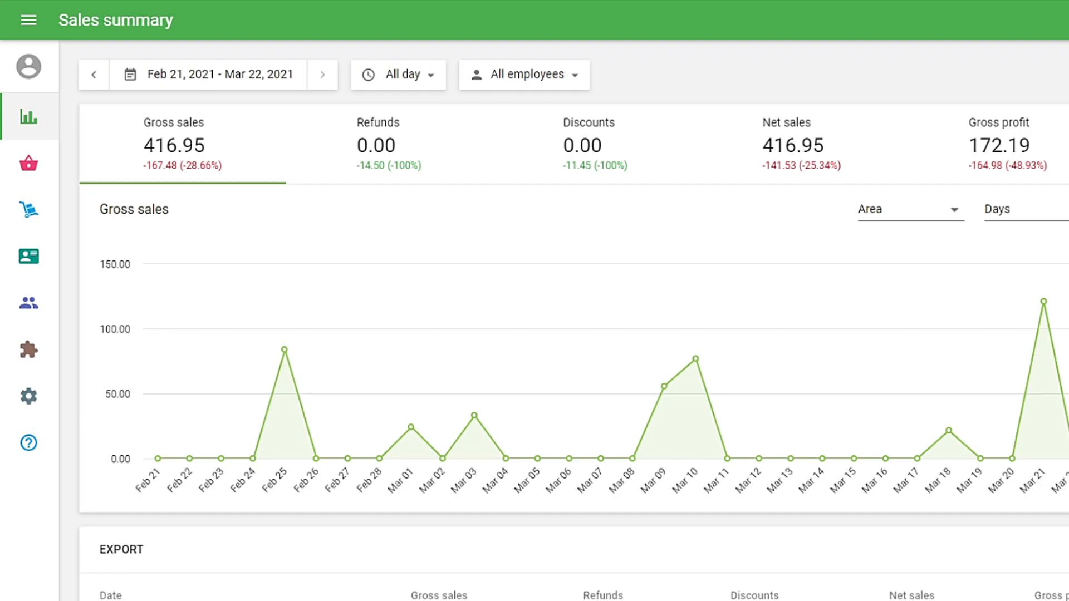
In Back Office, go to the items list and begin a new item with + ADD ITEM
{"action": "left_click", "coordinate": [28, 164]}
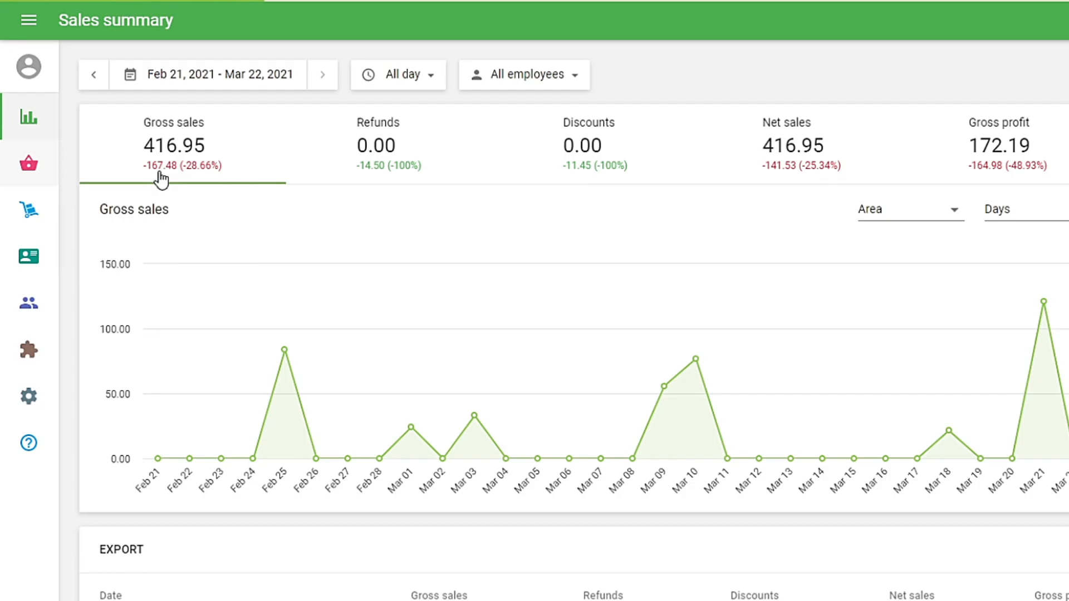
{"action": "left_click", "coordinate": [28, 162]}
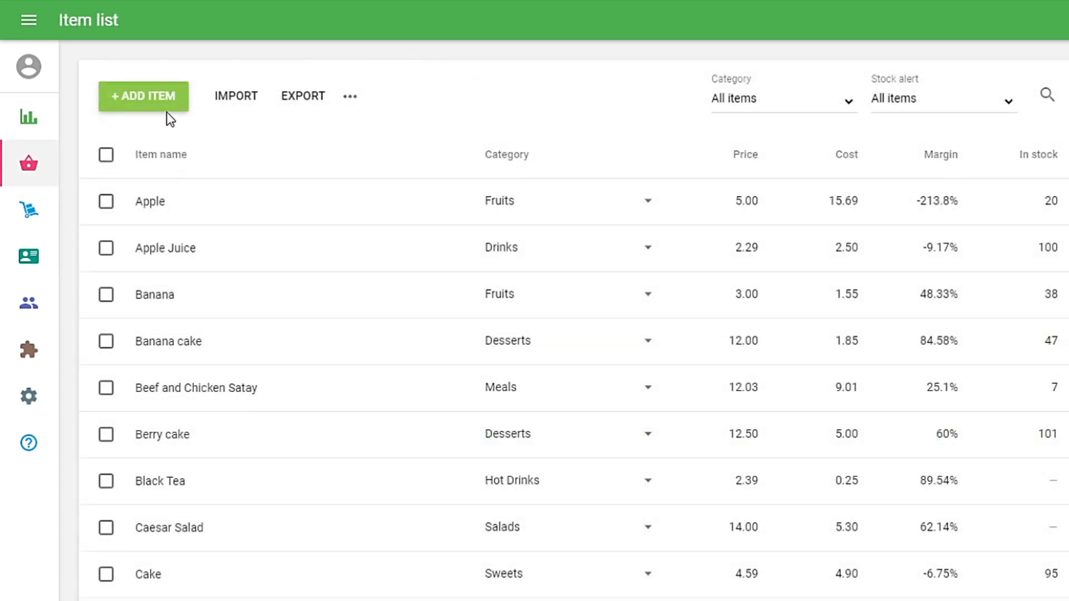
{"action": "left_click", "coordinate": [144, 96]}
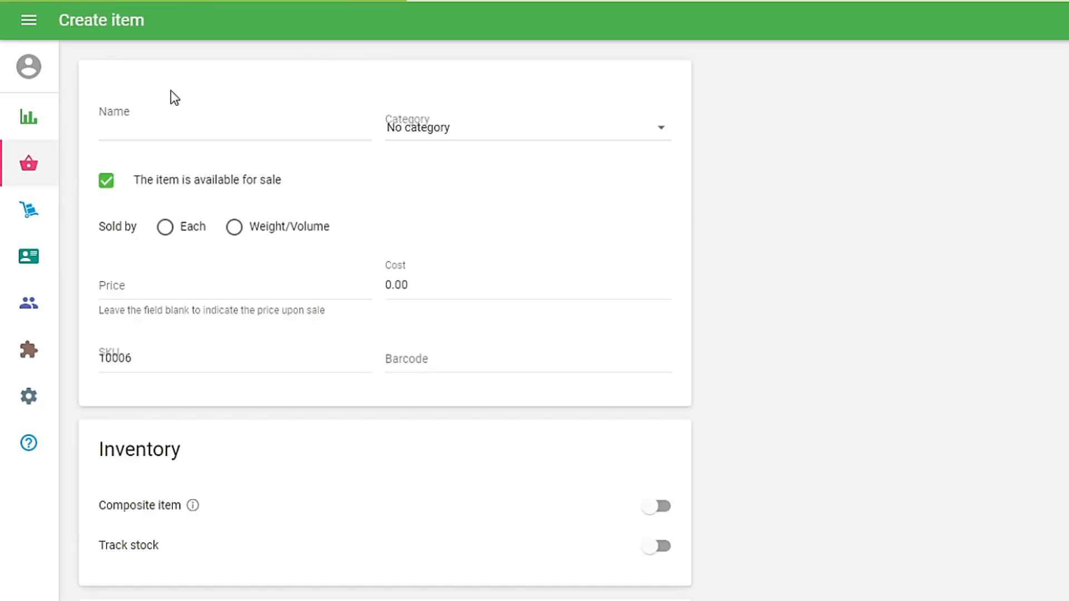
Enter Cheesecake in Sweets, keep it available for sale and sold by Each, price 8.00, cost 3.00
{"action": "type", "text": "Cheesecake"}
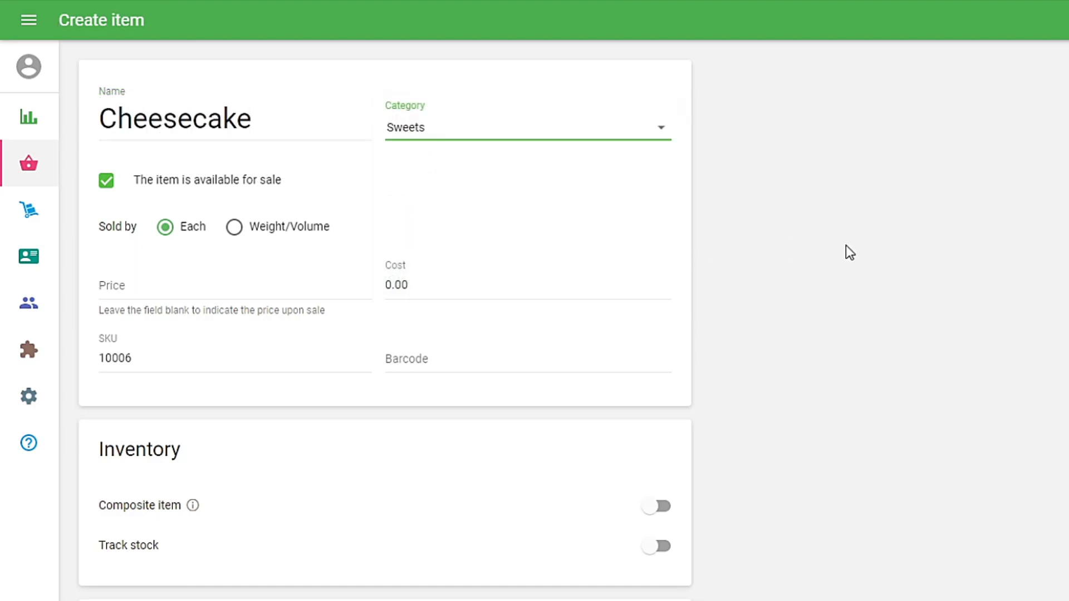
{"action": "left_click", "coordinate": [107, 181]}
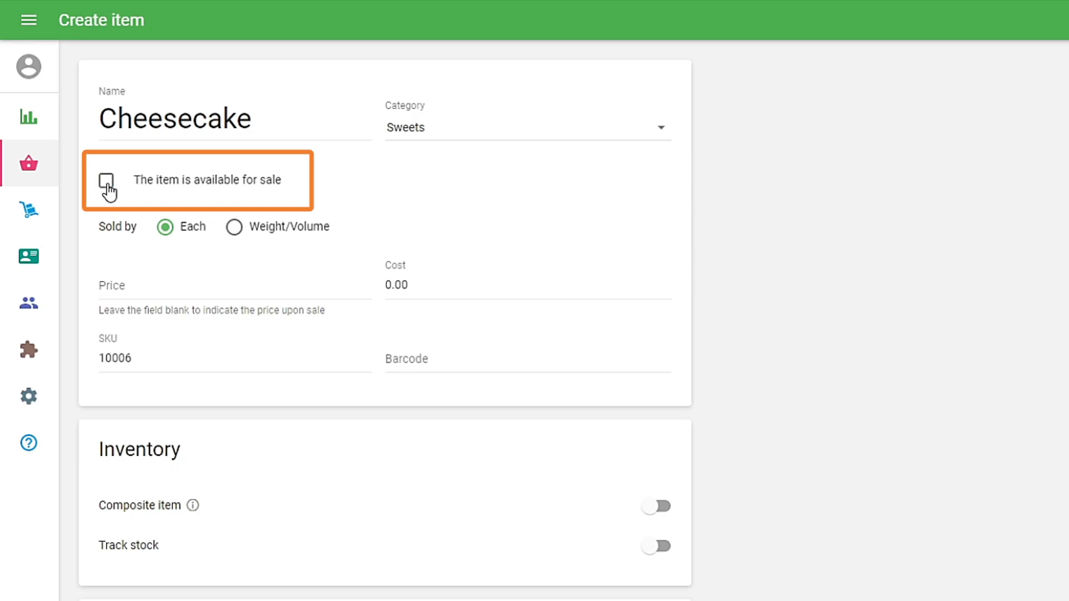
{"action": "left_click", "coordinate": [107, 180]}
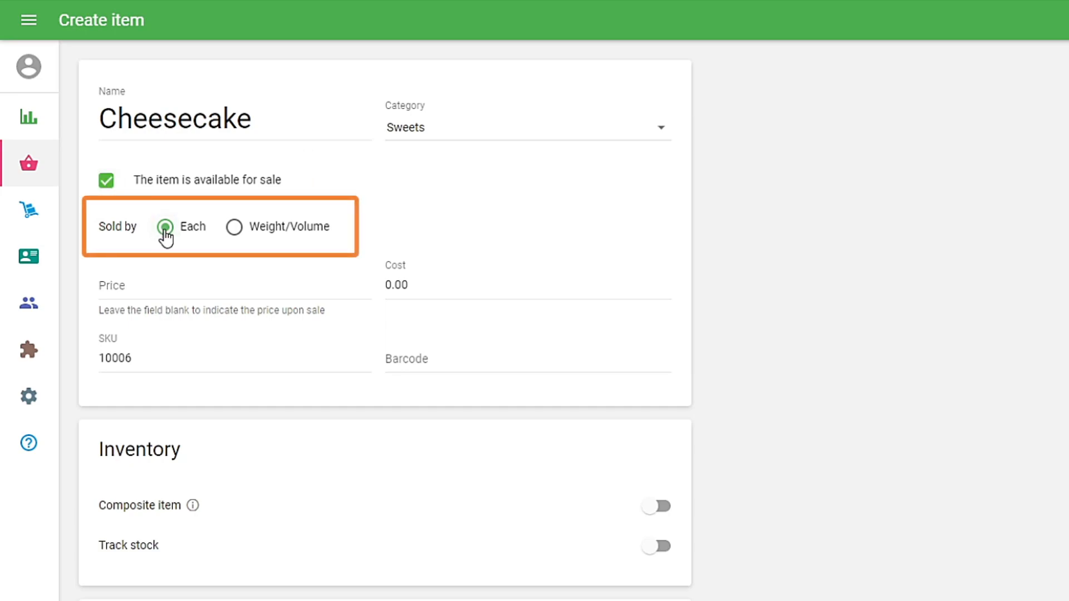
{"action": "mouse_move", "coordinate": [236, 227]}
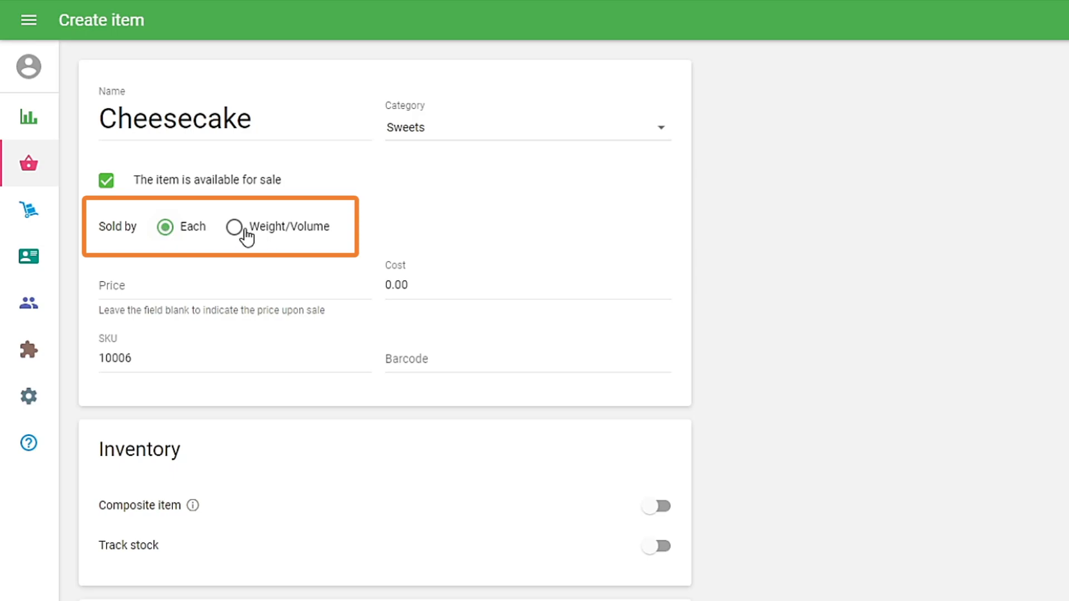
{"action": "left_click", "coordinate": [234, 226]}
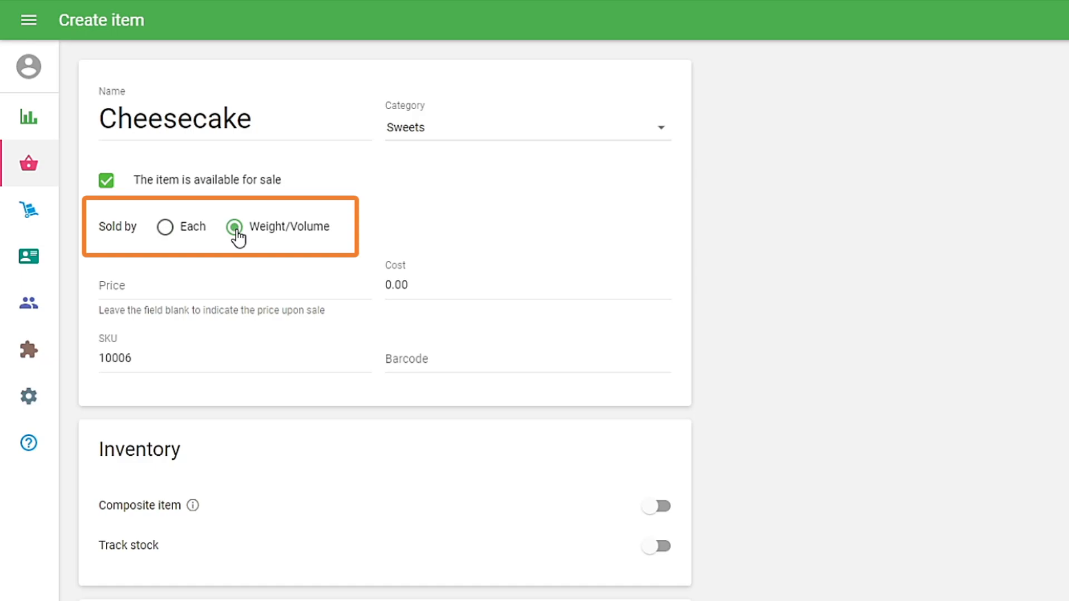
{"action": "left_click", "coordinate": [165, 227]}
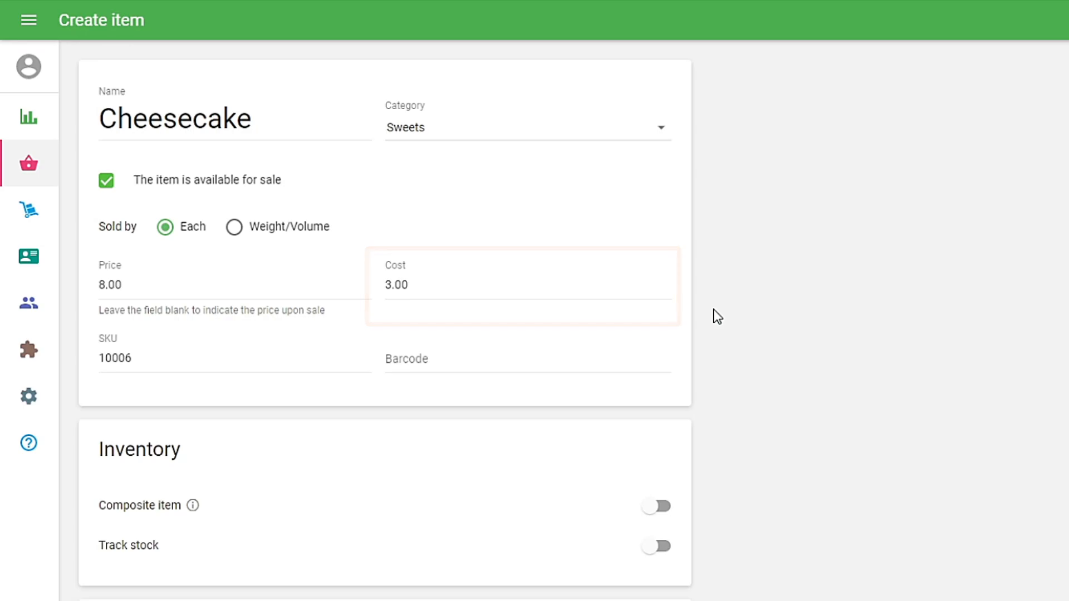
{"action": "scroll", "scroll_direction": "down", "scroll_amount": 3}
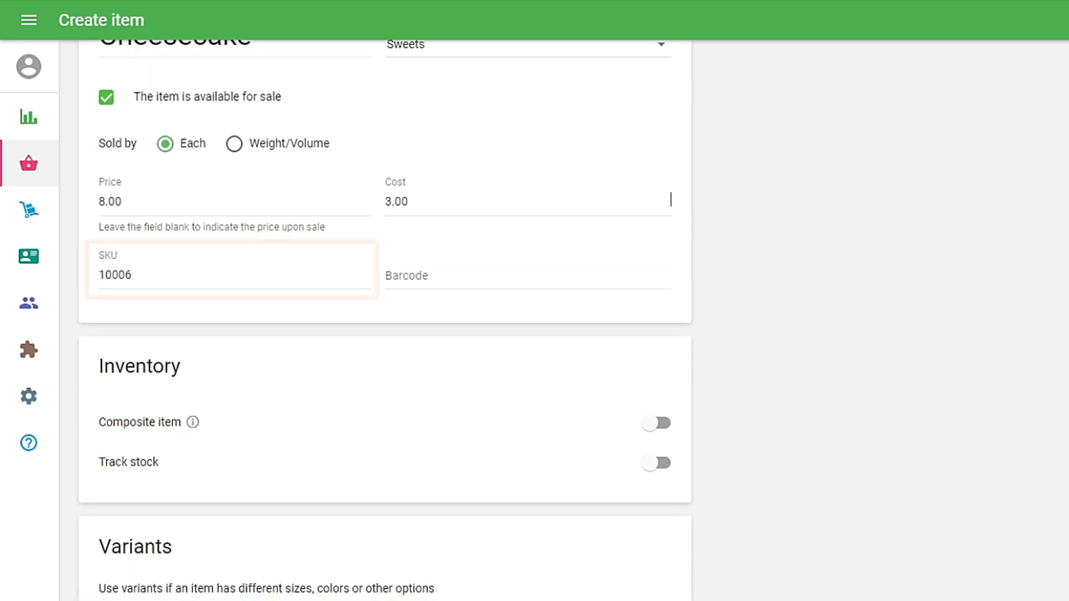
{"action": "left_click", "coordinate": [232, 274]}
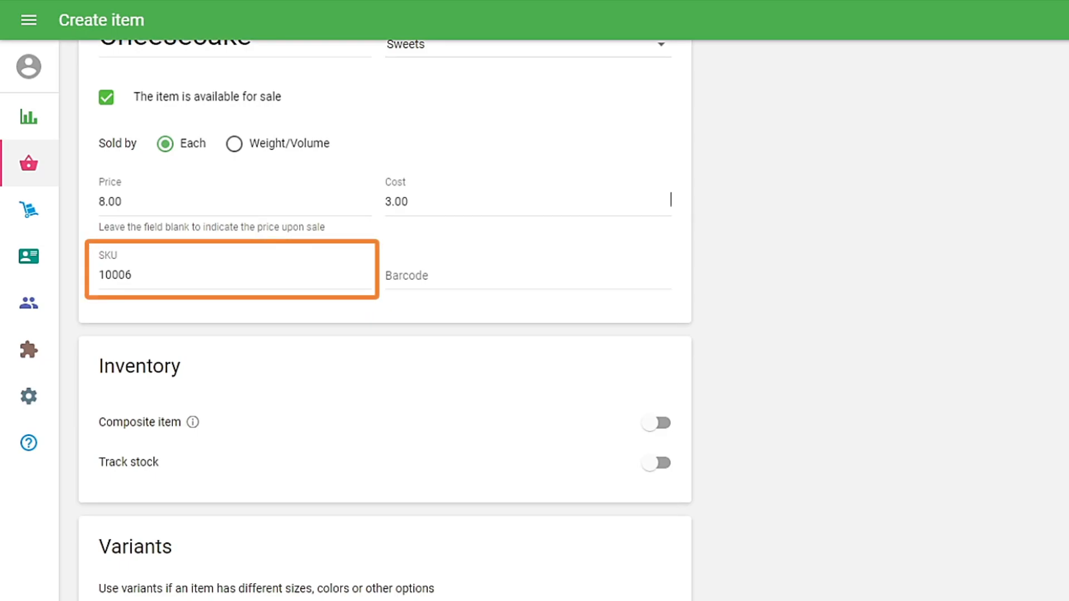
{"action": "mouse_move", "coordinate": [230, 285]}
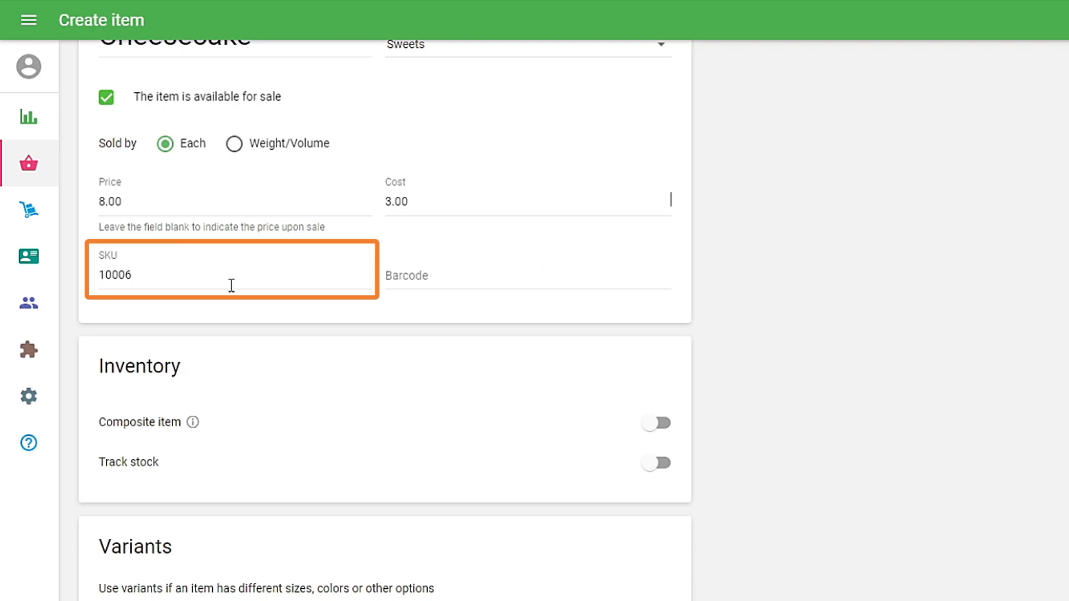
{"action": "type", "text": "2381"}
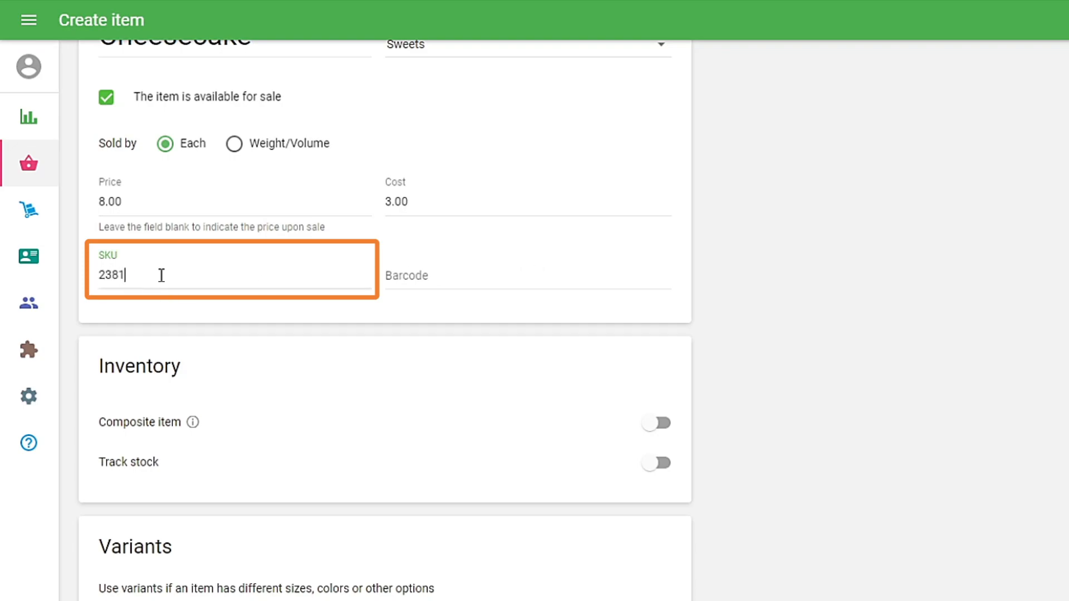
{"action": "type", "text": "952354"}
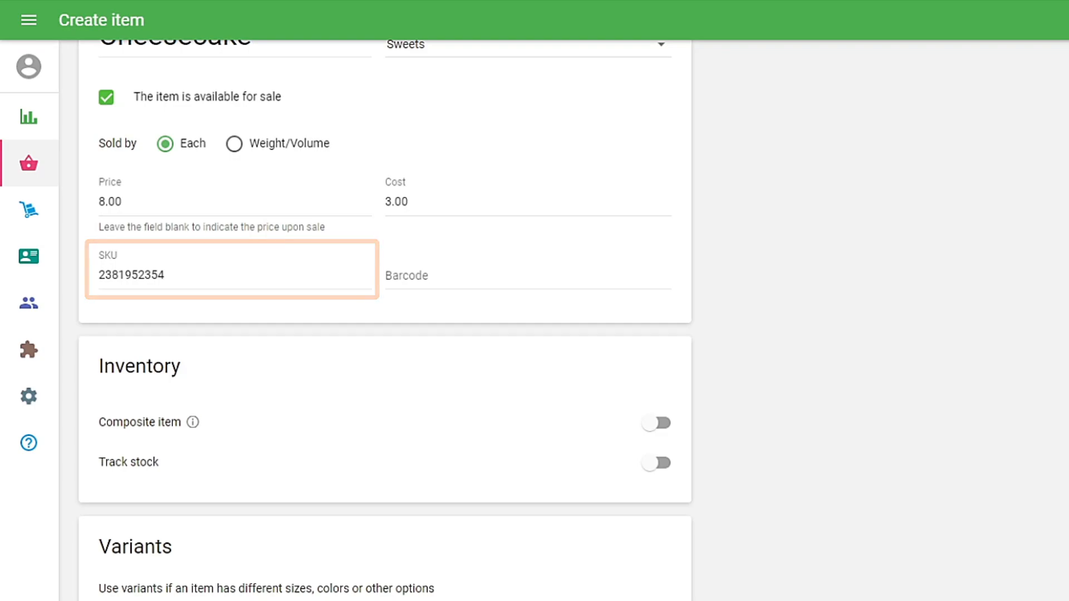
{"action": "left_click", "coordinate": [521, 275]}
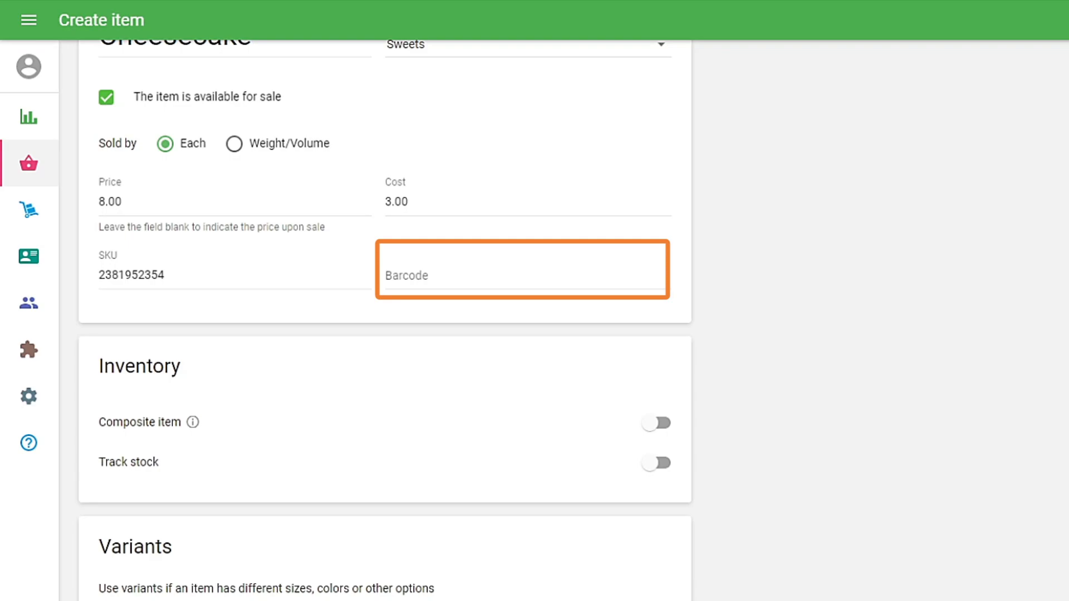
{"action": "scroll", "scroll_direction": "down", "scroll_amount": 3}
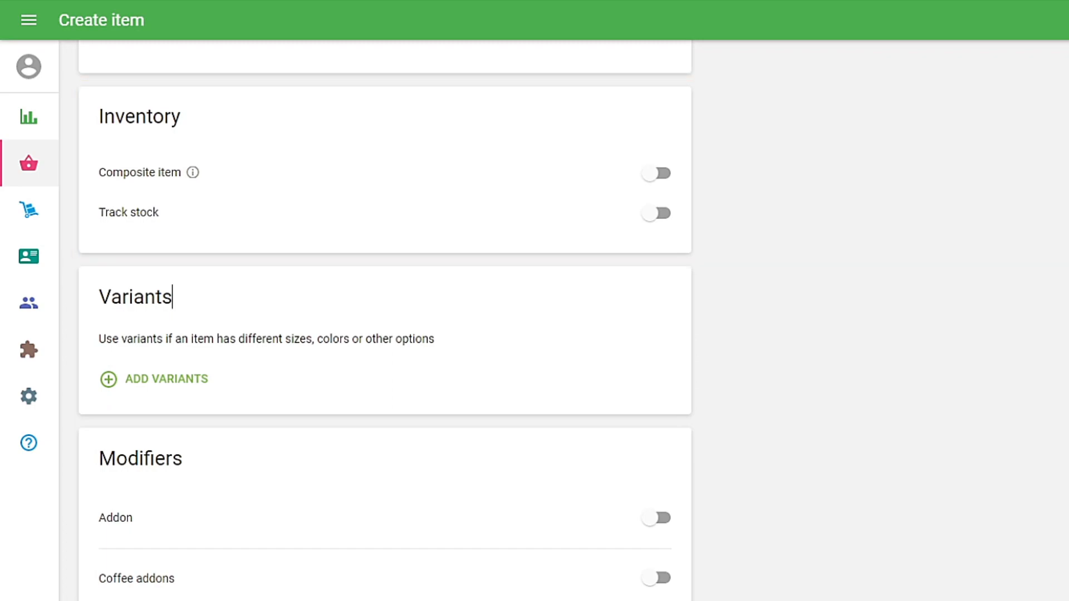
Turn on Track stock and fill Cafeteria 8.00/60/10/30 and Coffee shop 6.00/50/8/30
{"action": "left_click", "coordinate": [653, 211]}
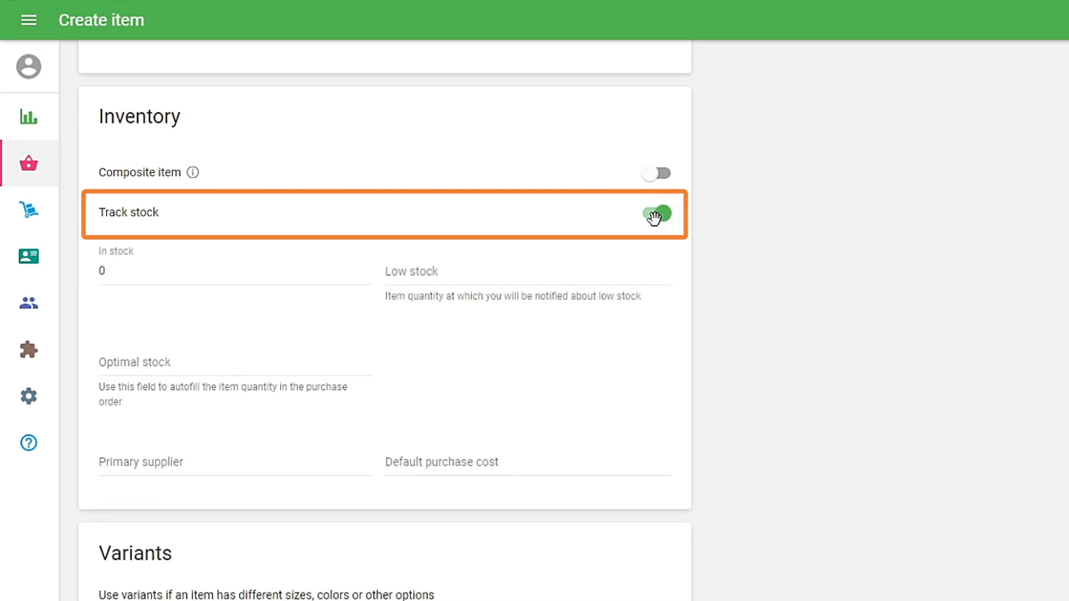
{"action": "left_click", "coordinate": [234, 271]}
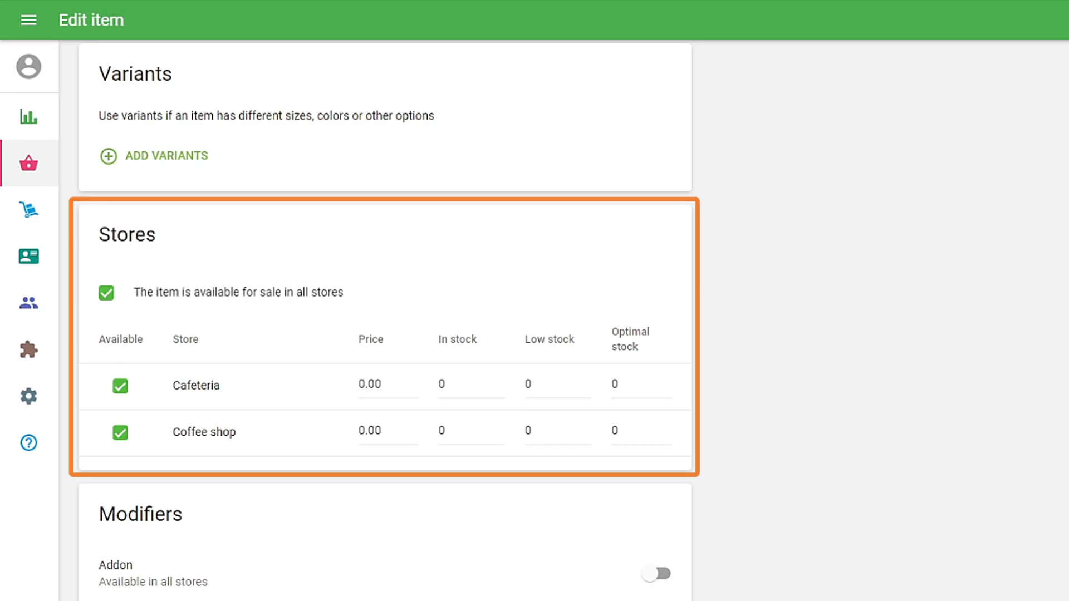
{"action": "type", "text": "8"}
{"action": "type", "text": "10"}
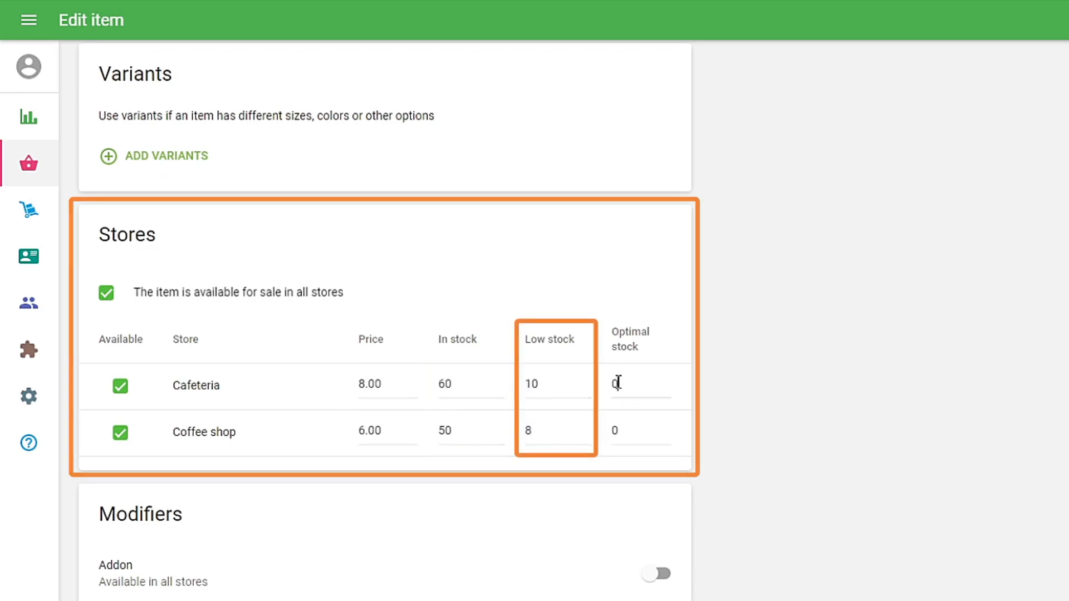
{"action": "scroll", "scroll_direction": "down", "scroll_amount": 3}
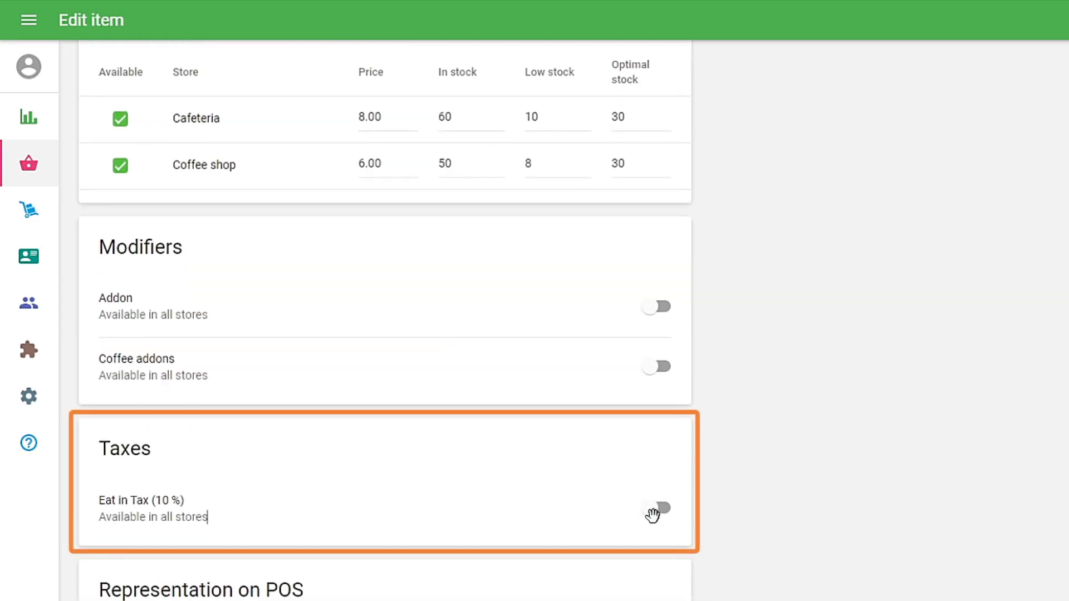
Switch on Eat in Tax (10%) and the Addon modifier for the Cheesecake
{"action": "left_click", "coordinate": [657, 507]}
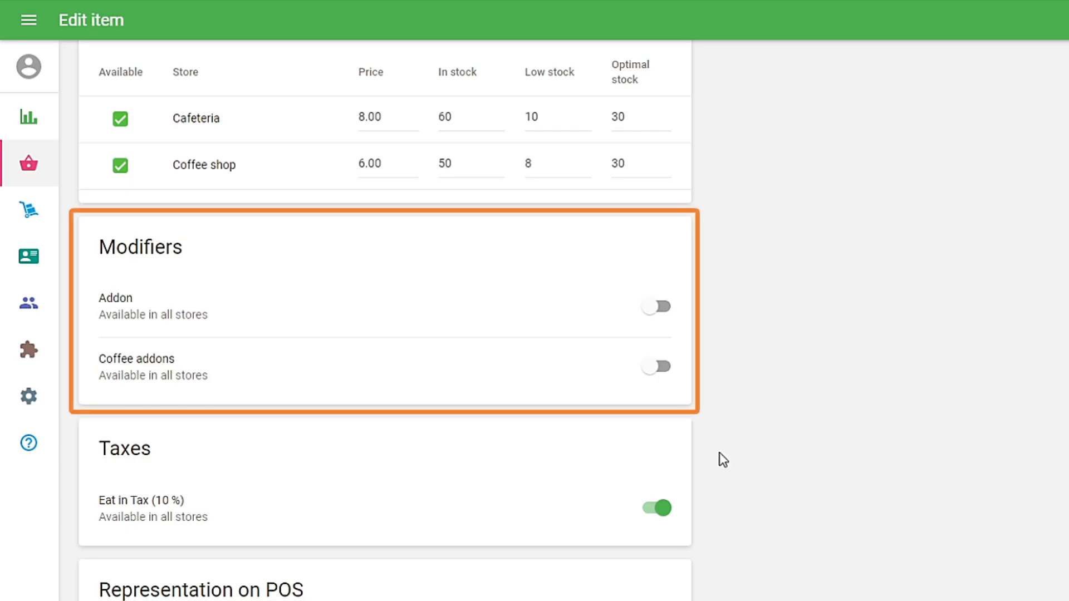
{"action": "left_click", "coordinate": [655, 306]}
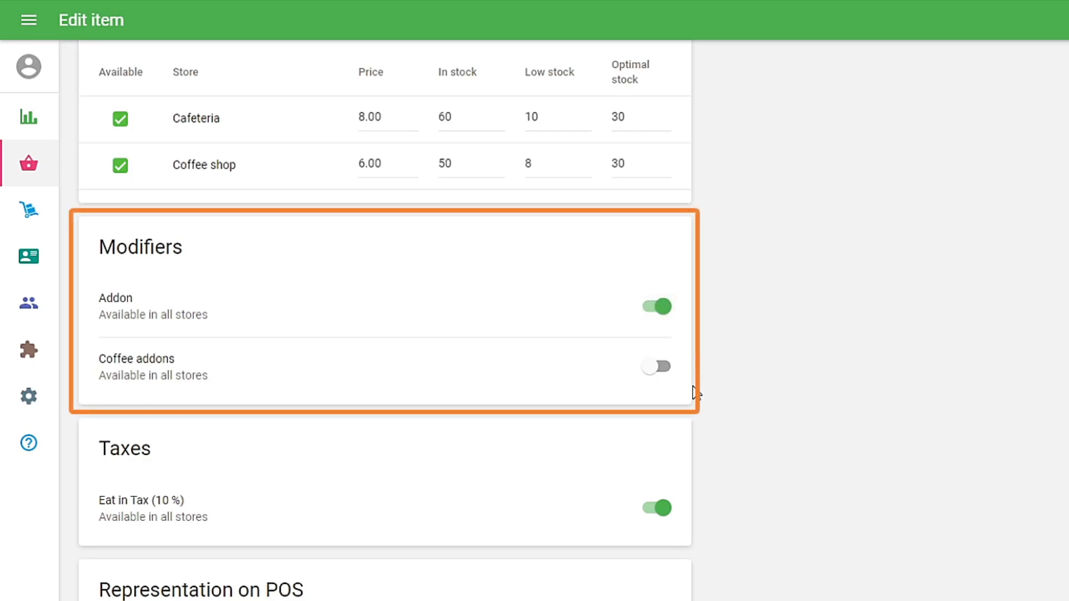
{"action": "scroll", "scroll_direction": "down", "scroll_amount": 3}
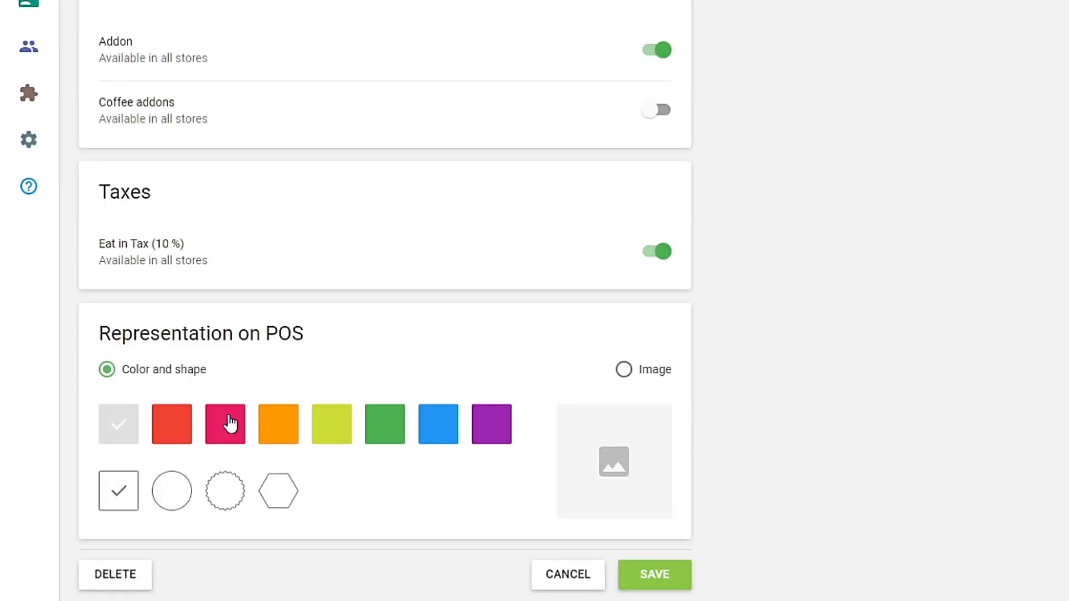
Try pink and green tiles and a circle shape, then choose Image representation instead
{"action": "left_click", "coordinate": [224, 423]}
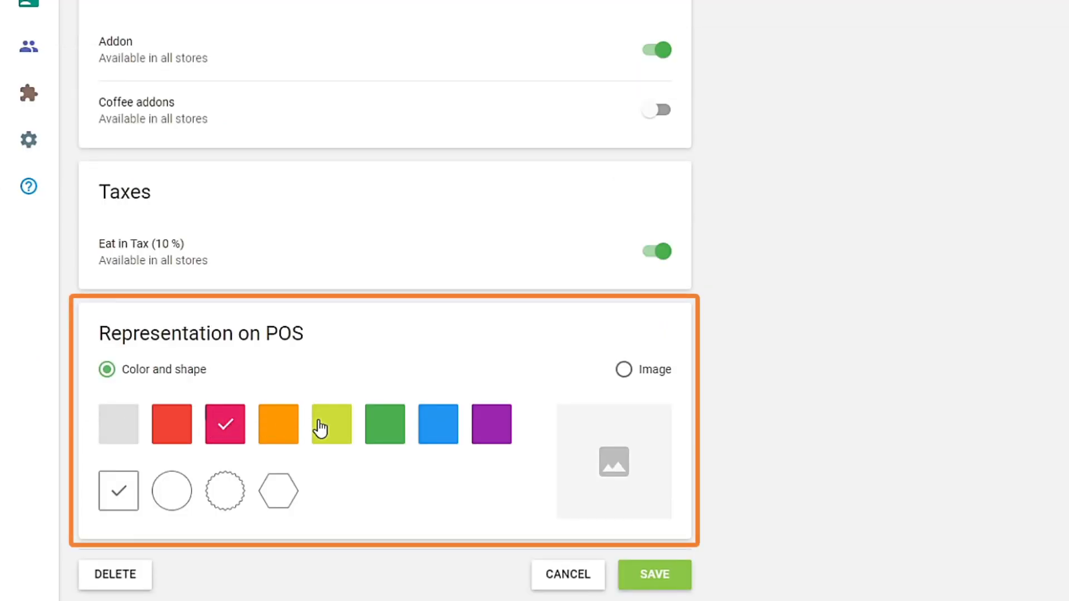
{"action": "left_click", "coordinate": [384, 423]}
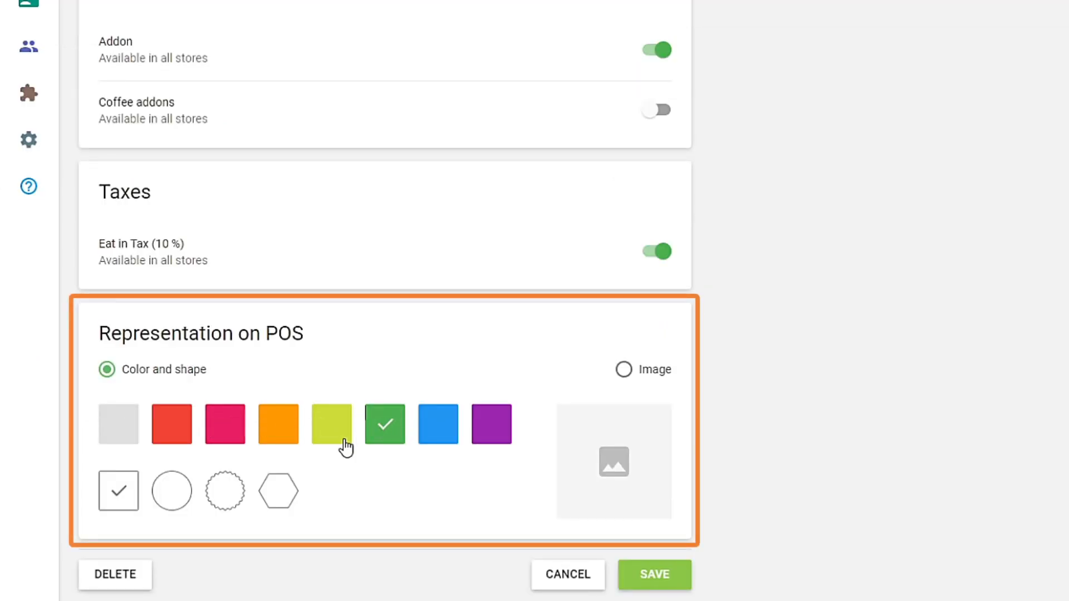
{"action": "left_click", "coordinate": [171, 491]}
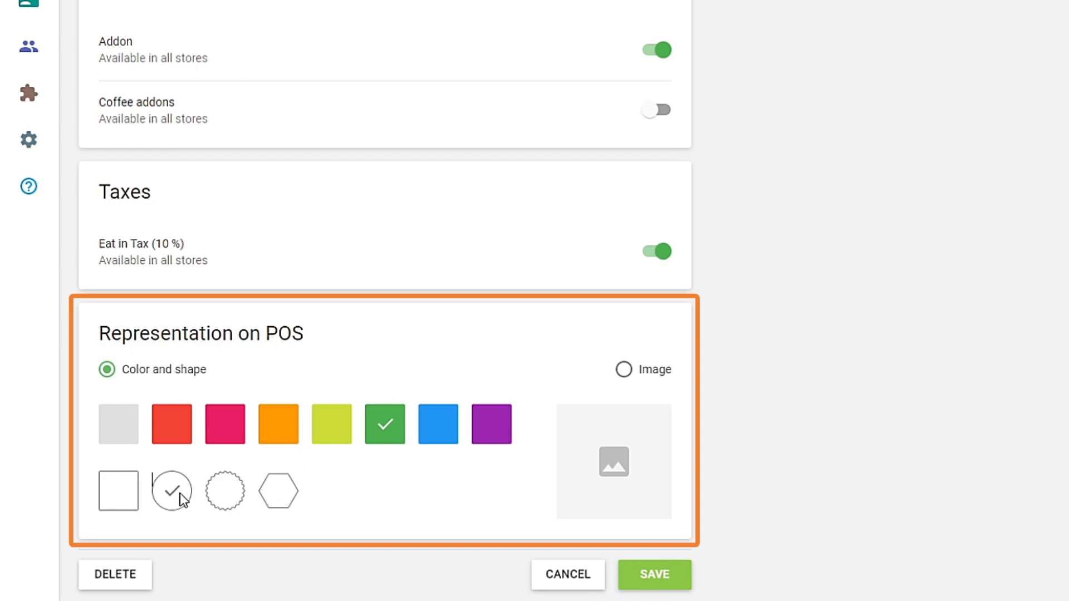
{"action": "left_click", "coordinate": [623, 370]}
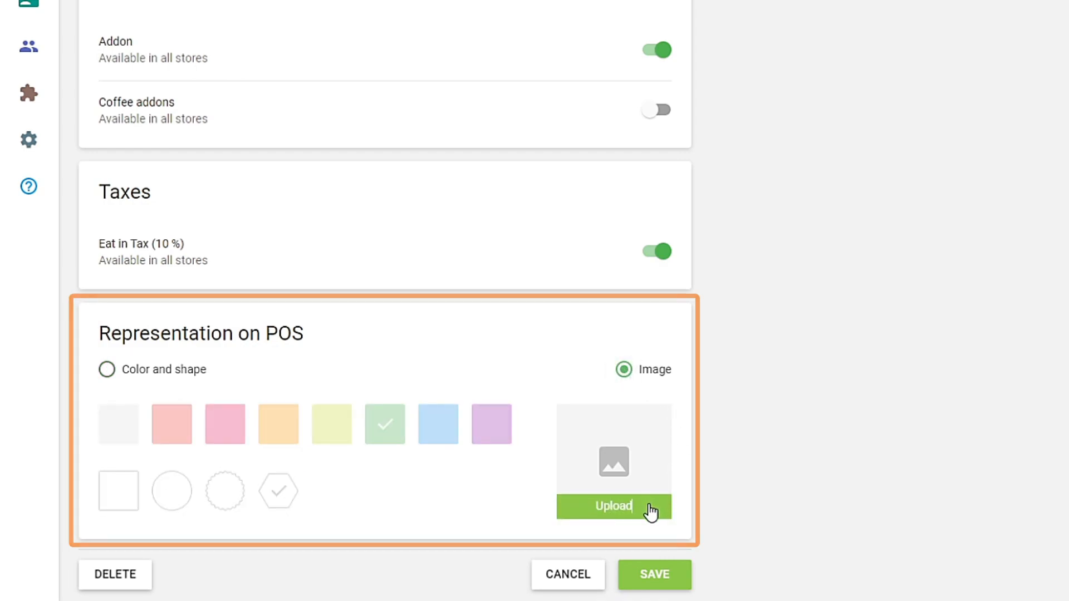
Upload and confirm the cheesecake photo, then save the item and return to the list
{"action": "left_click", "coordinate": [611, 507]}
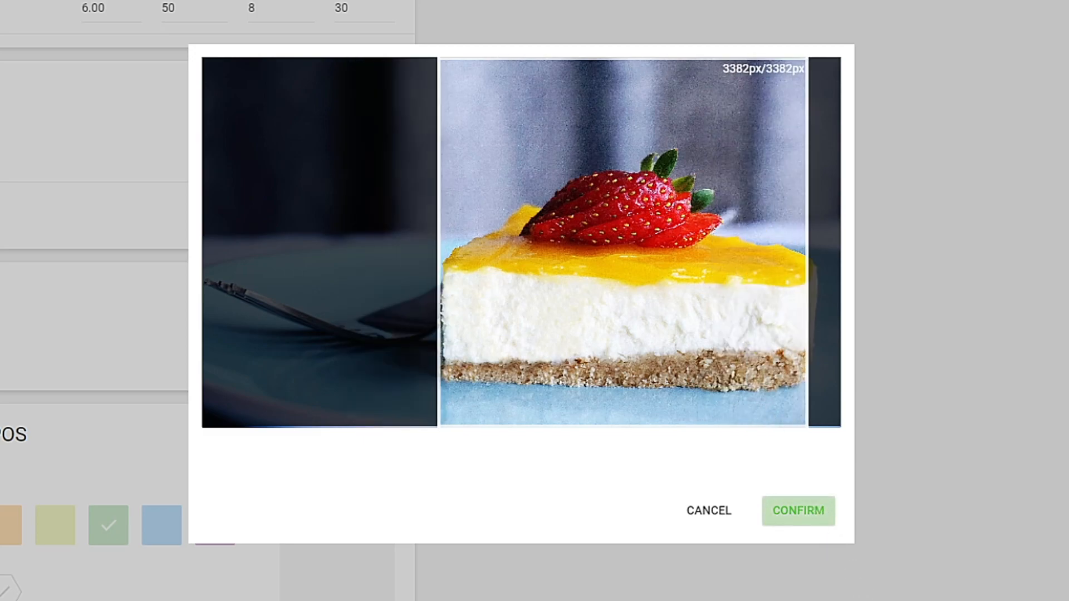
{"action": "left_click", "coordinate": [797, 511]}
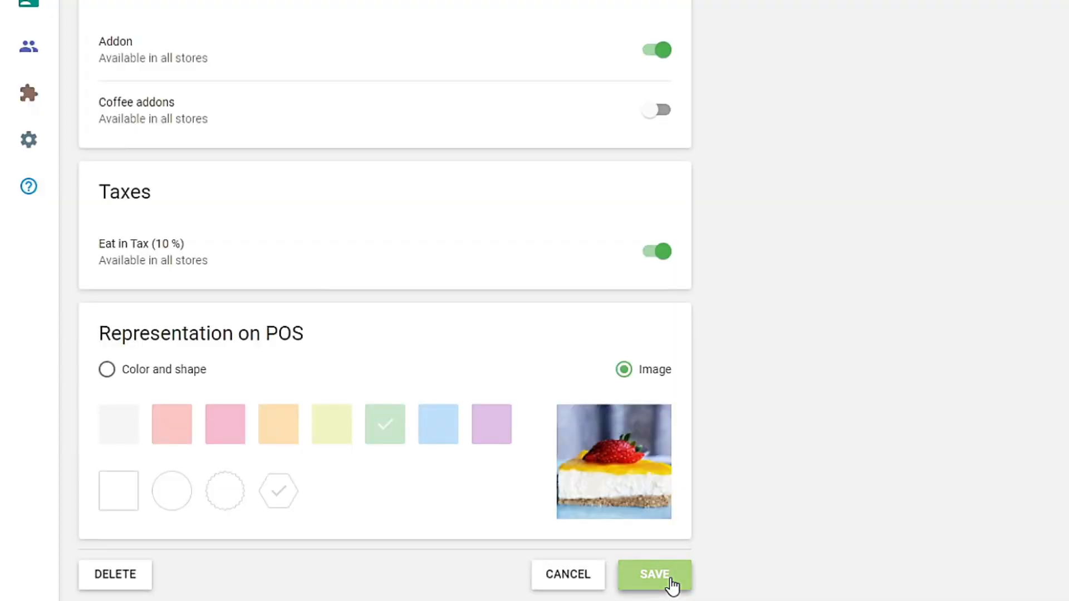
{"action": "left_click", "coordinate": [653, 575]}
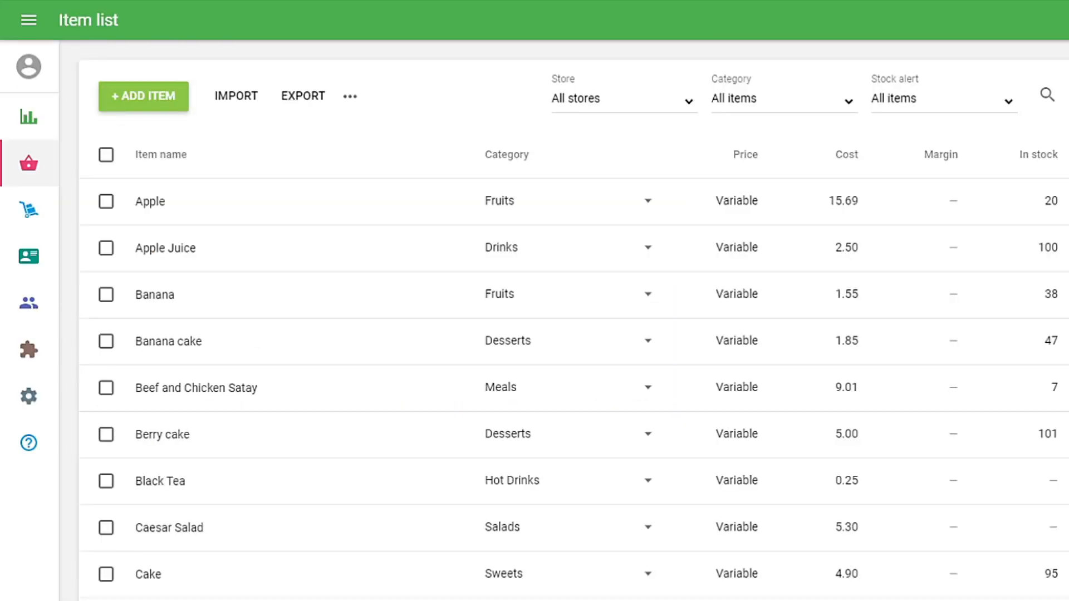